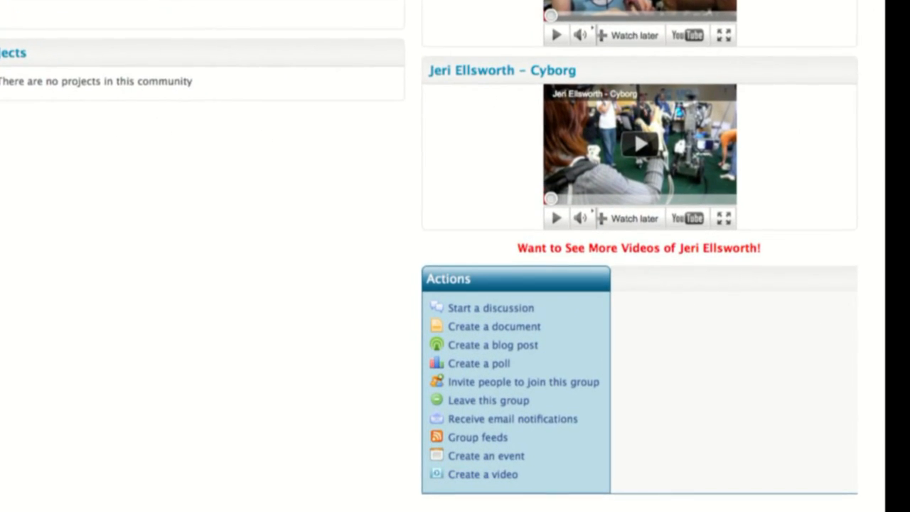
pyautogui.scroll(-3)
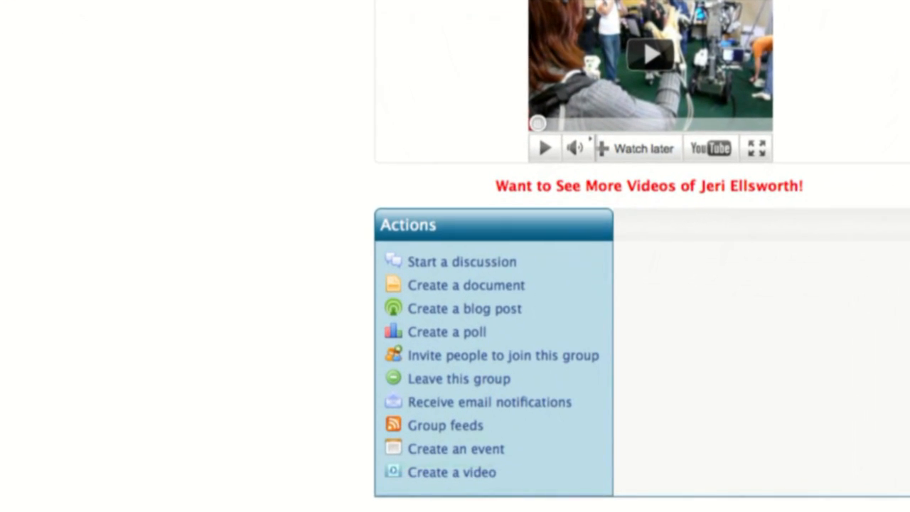